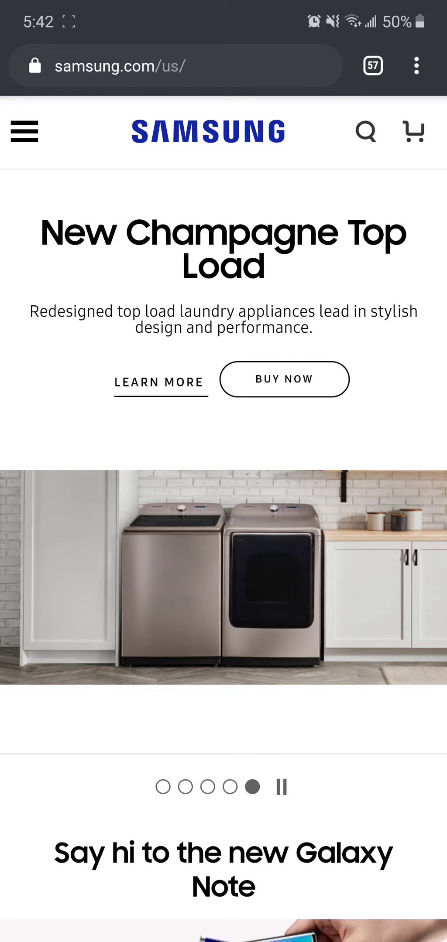
- Browse the stacked tab overview and close the Samsung Electronics & Appliances tab, leaving 56 tabs
click(372, 66)
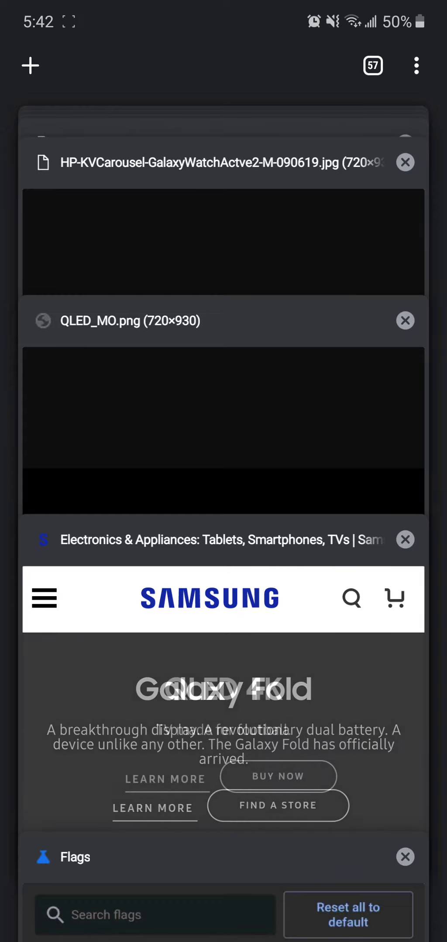
scroll(down, 3)
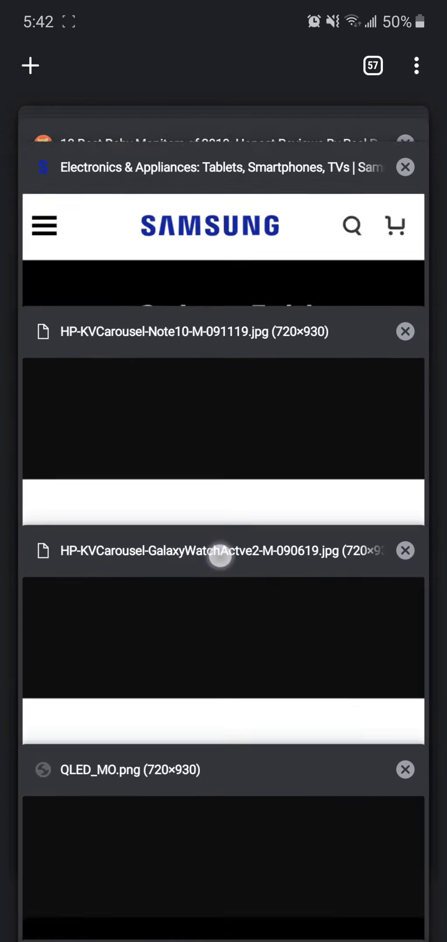
scroll(up, 3)
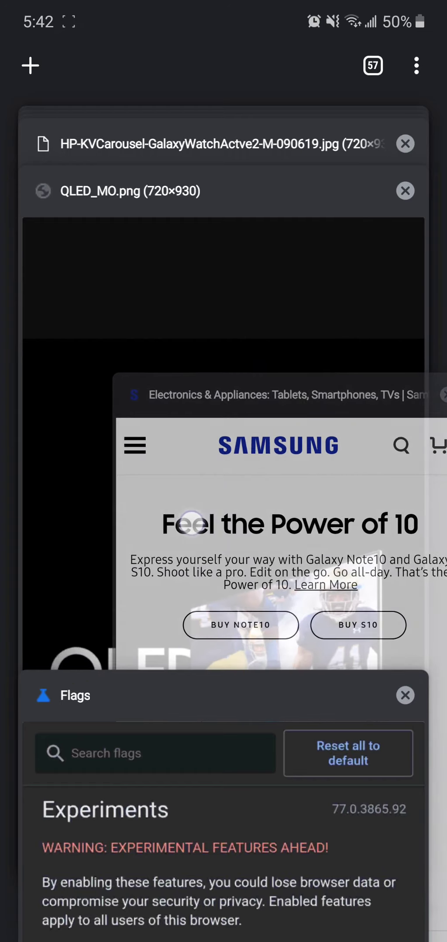
click(441, 395)
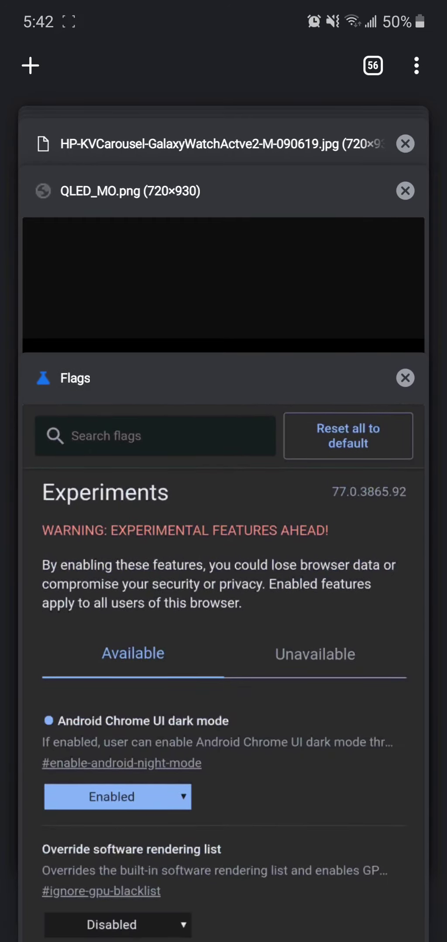
- Switch to the Flags tab showing chrome://flags with Android Chrome UI dark mode Enabled
click(30, 65)
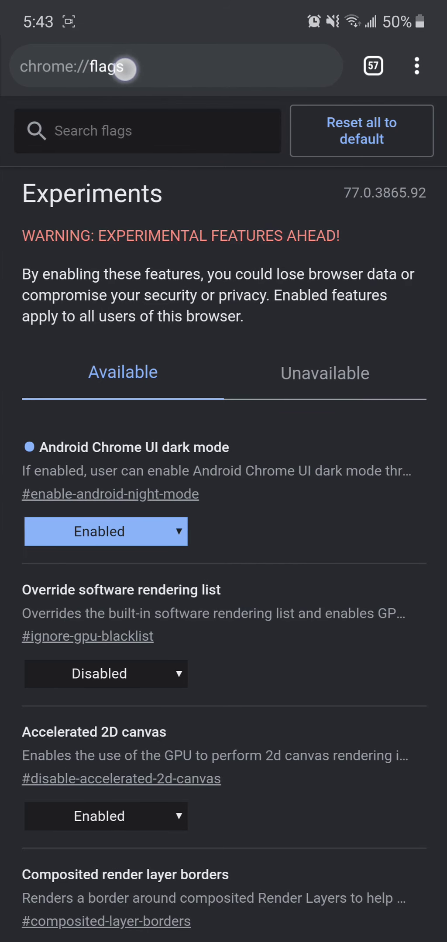
- Search the flags for 'Duet' and set Chrome Duet to Enabled
click(146, 131)
text(D)
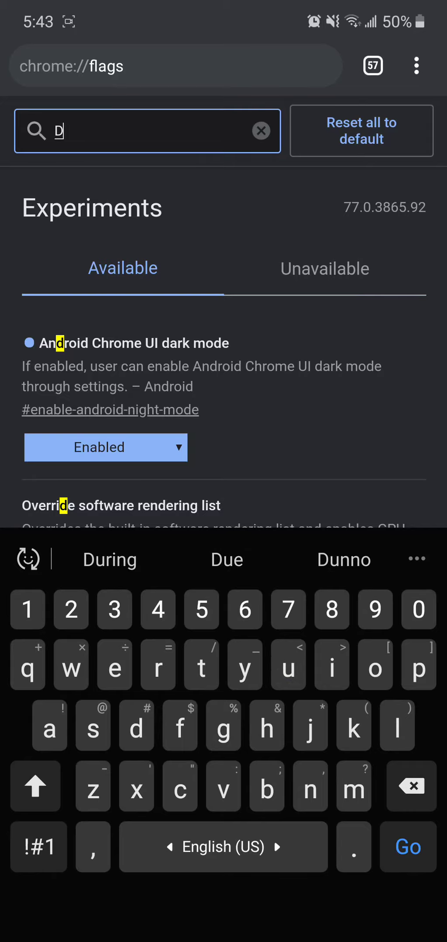
text(uet)
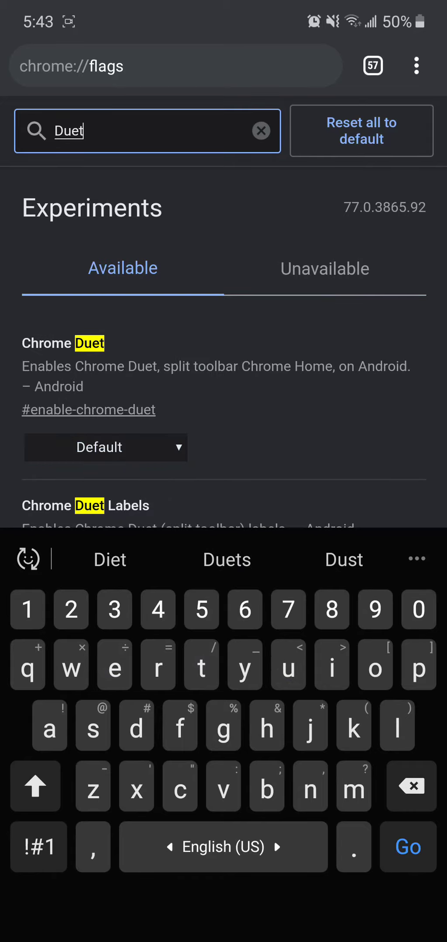
click(106, 447)
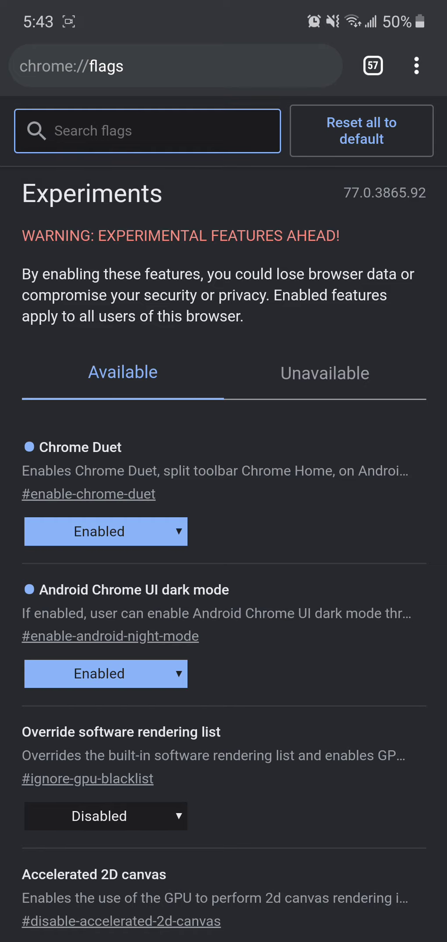
- Enable the horizontal tab switcher flag via a 'Horiz' search and relaunch Chrome
click(148, 131)
text(Horiz)
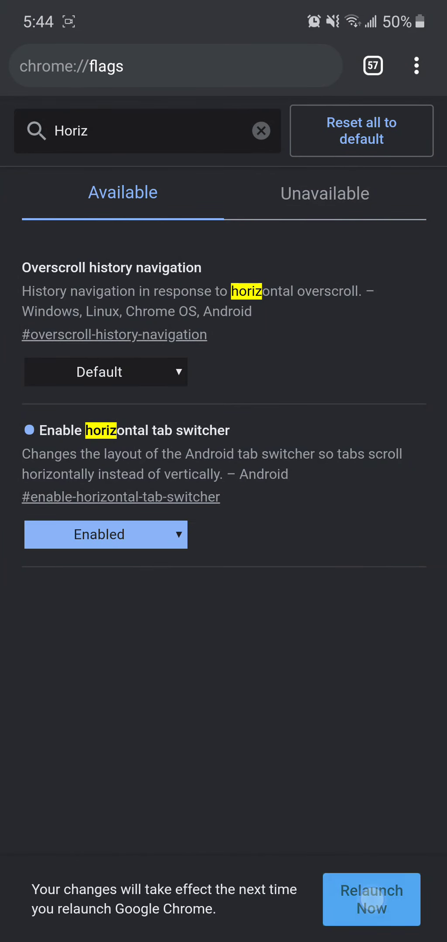
click(260, 130)
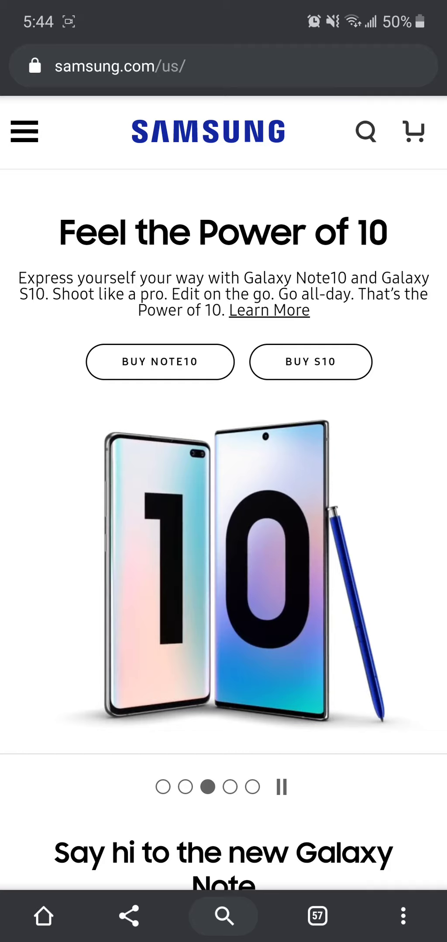
- Try the bottom toolbar's search button, then show the horizontal tab overview with the Flags card beside Samsung
click(412, 916)
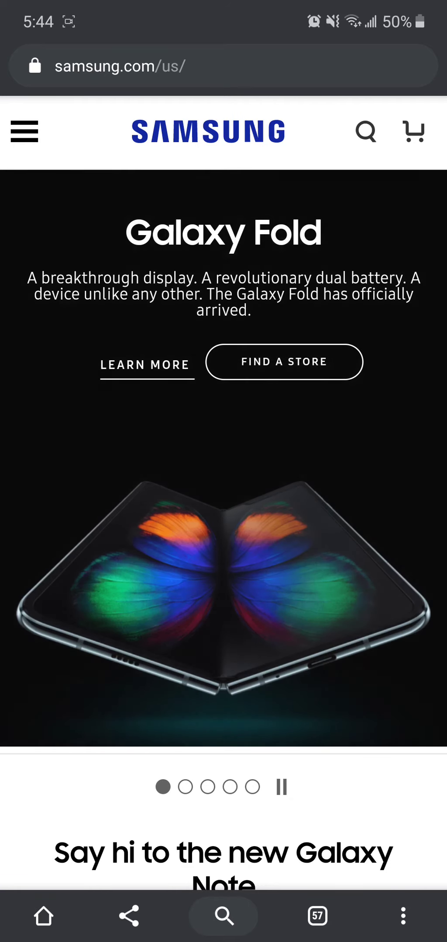
click(224, 65)
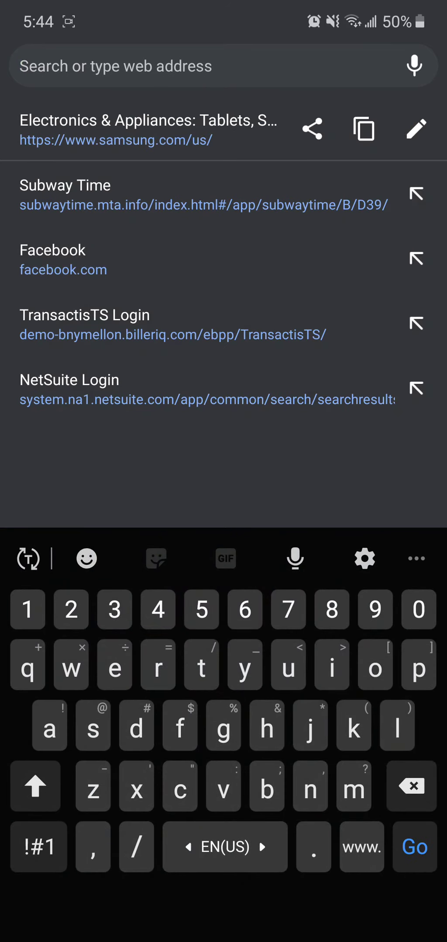
click(150, 130)
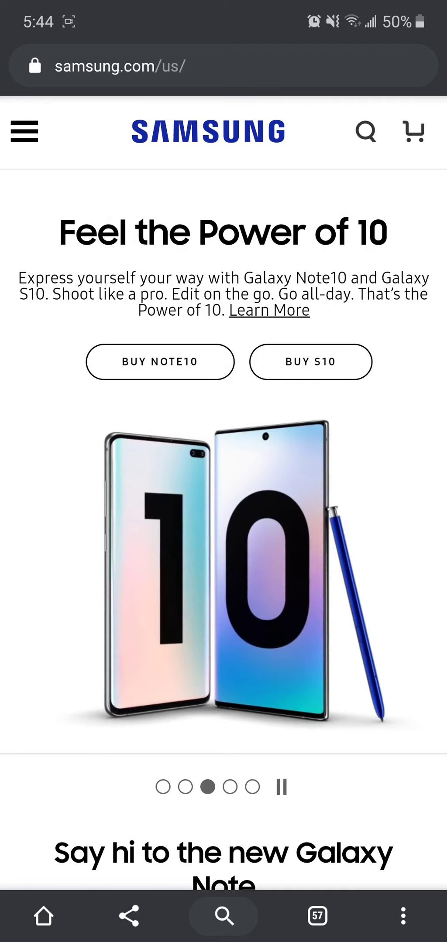
click(317, 916)
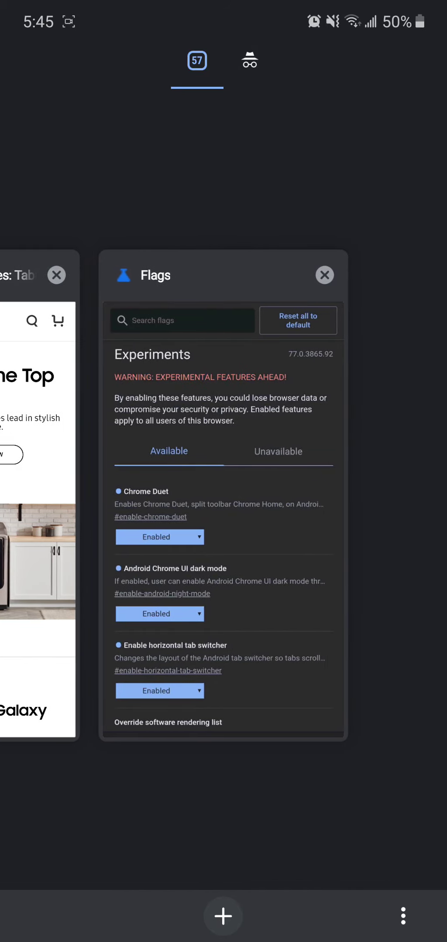
- Swipe a tab closed in the horizontal overview and undo to restore it
click(324, 275)
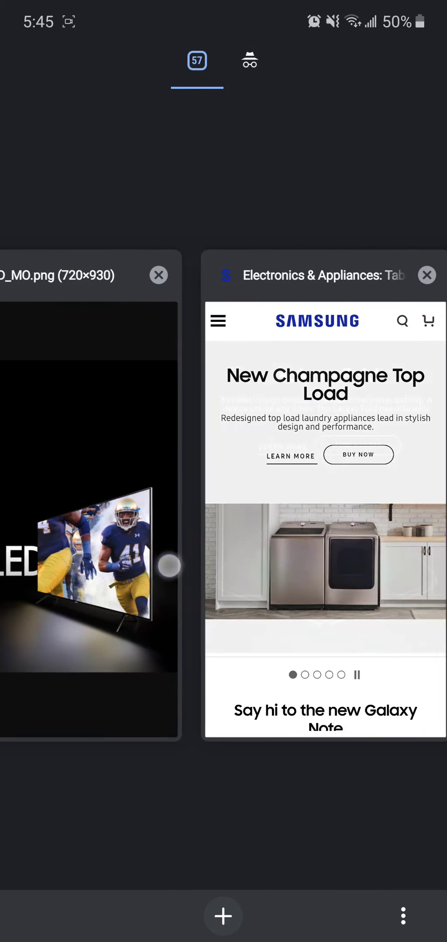
scroll(left, 3)
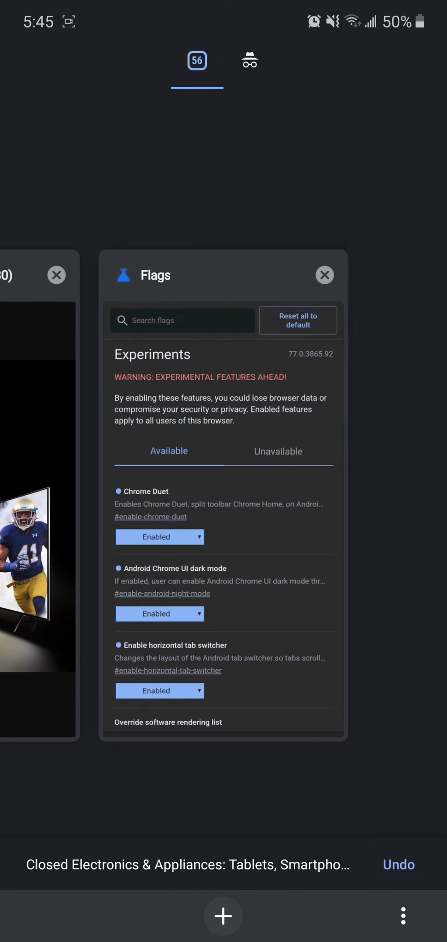
click(398, 864)
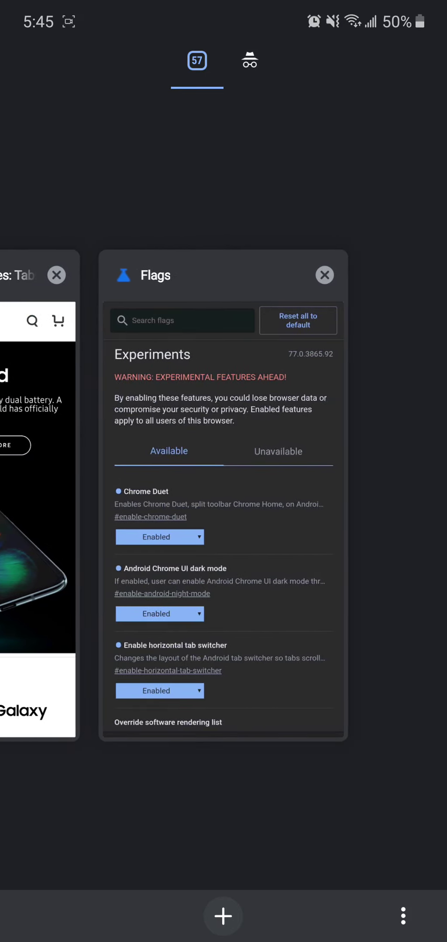
- Add a New tab, then return to the Samsung home page from the tab overview
click(224, 505)
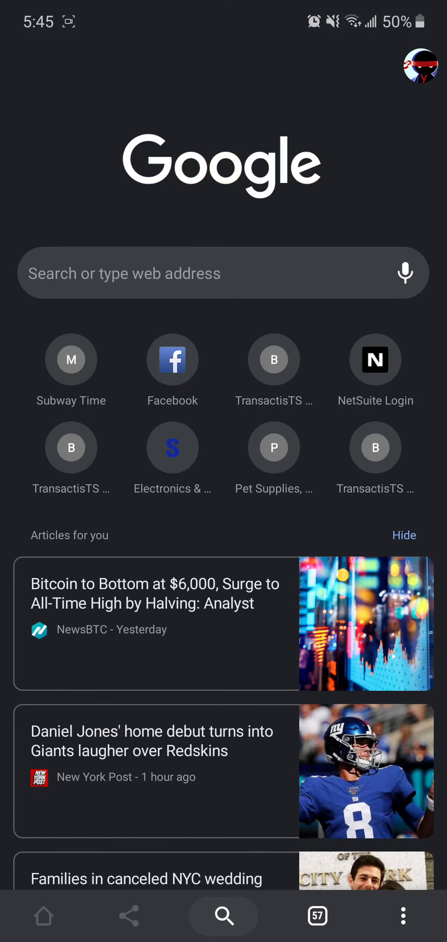
click(317, 917)
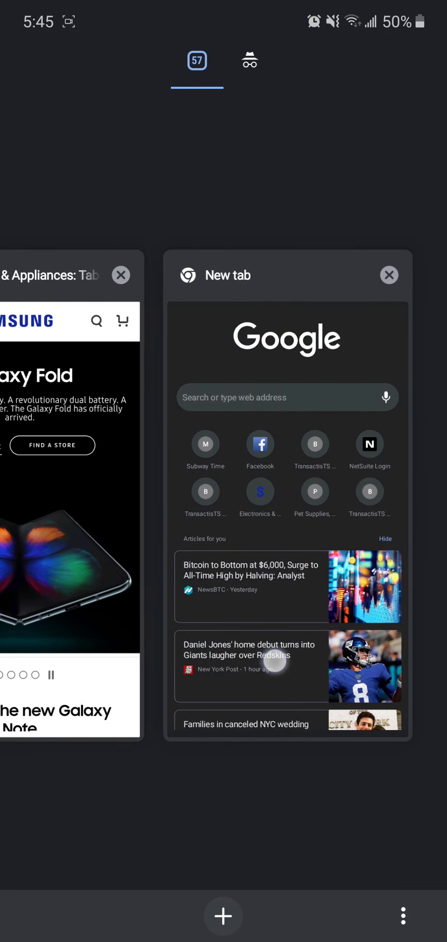
click(69, 505)
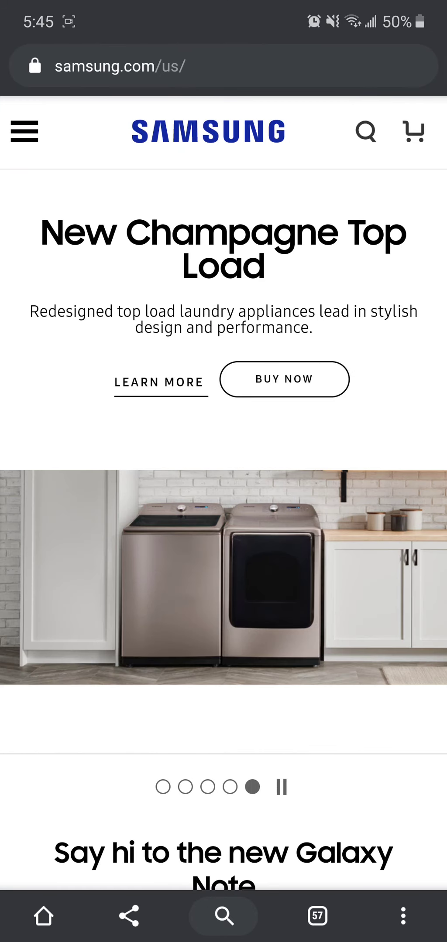